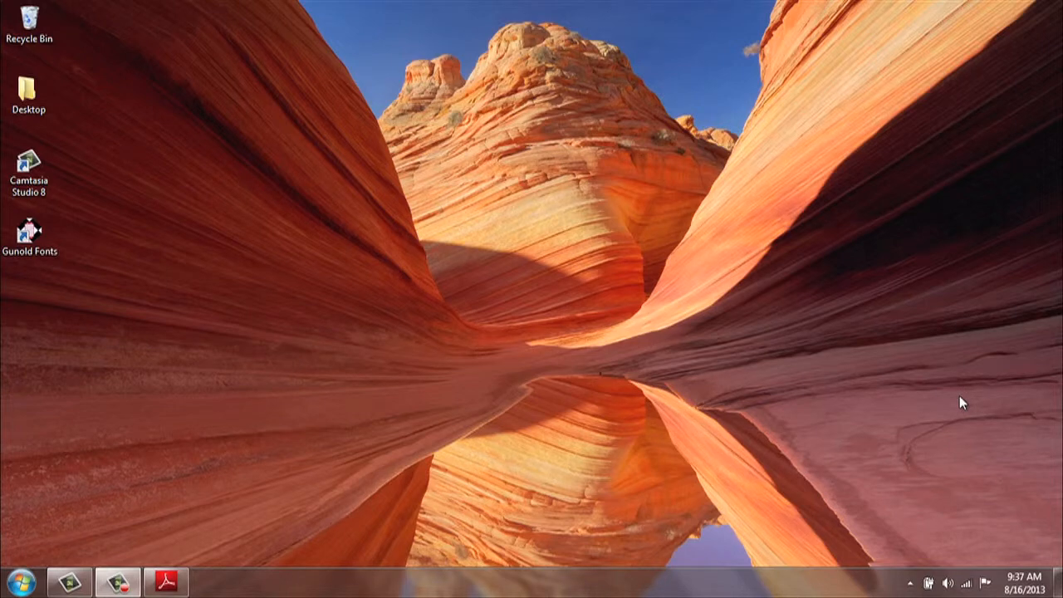
mouse_move(863, 395)
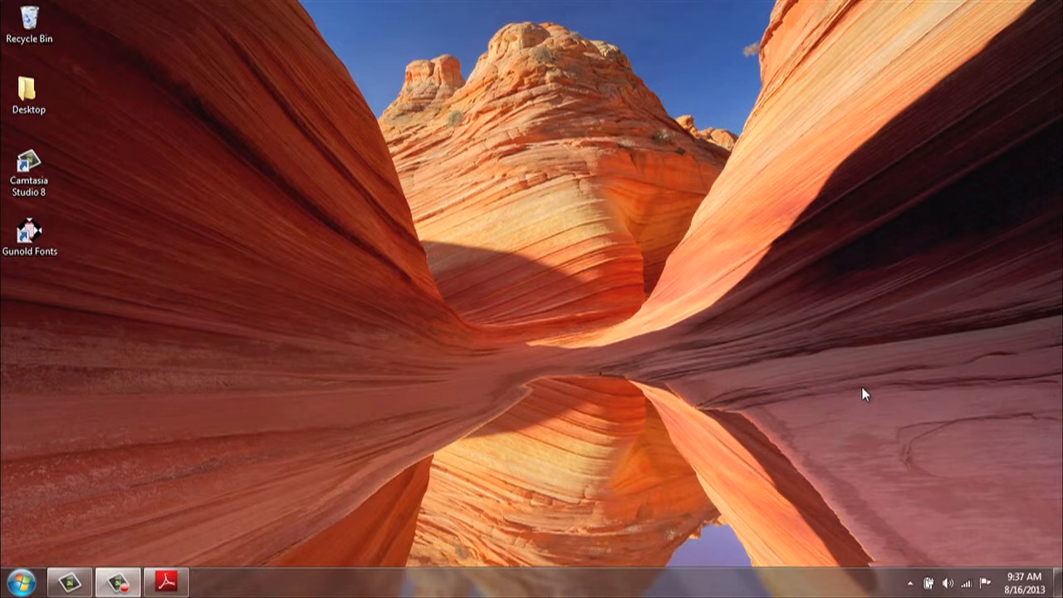
mouse_move(571, 348)
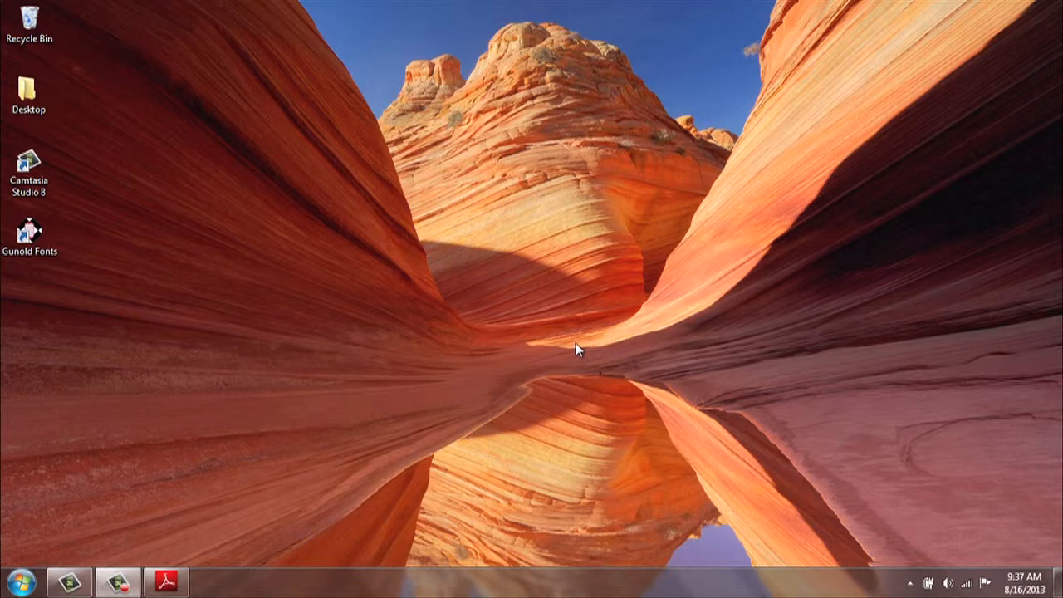
mouse_move(581, 347)
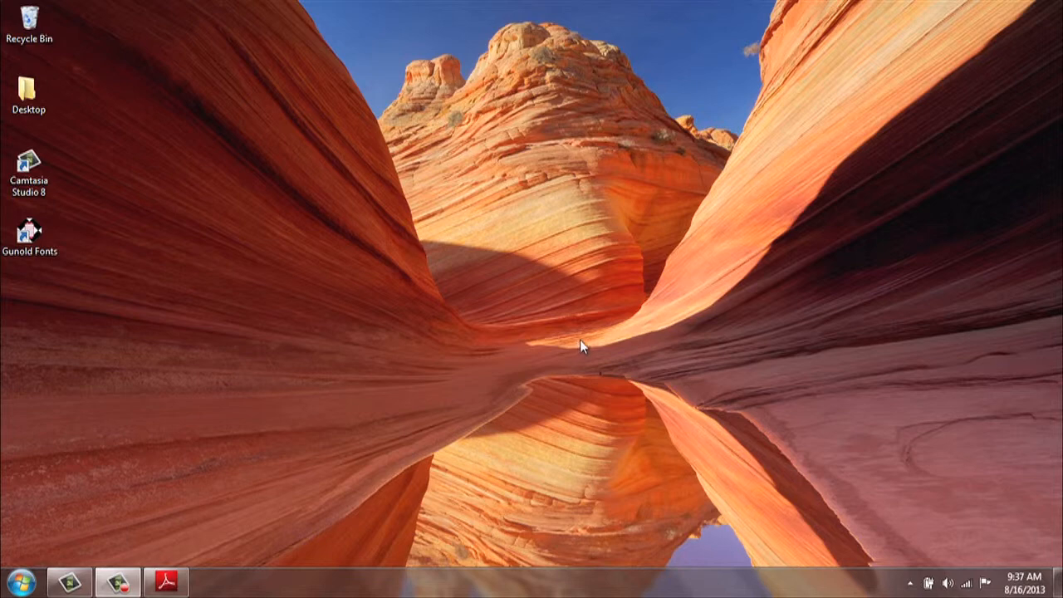
mouse_move(558, 339)
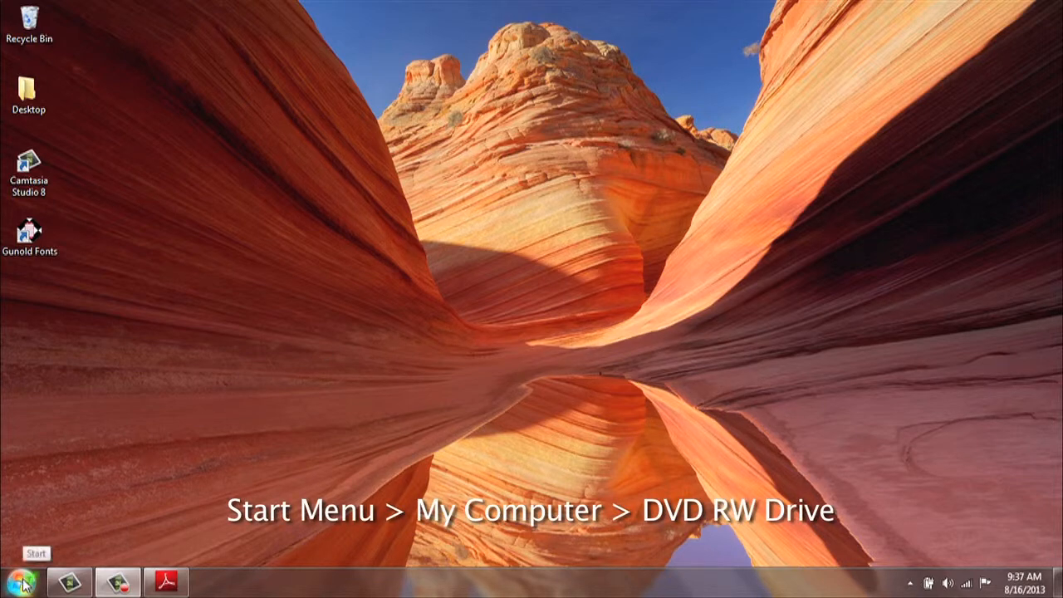
mouse_move(65, 538)
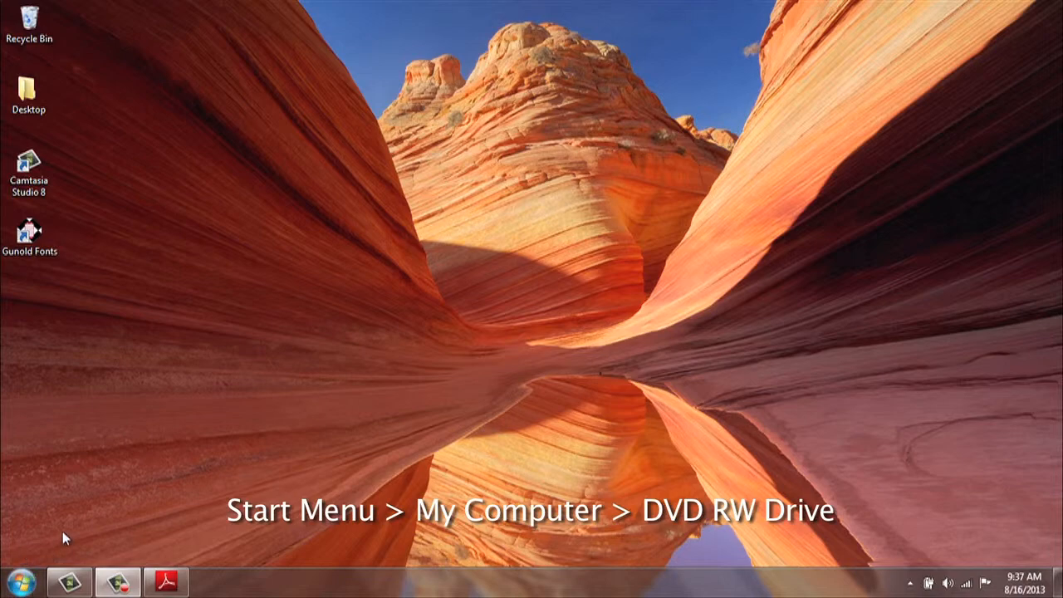
Show the Computer view listing the hard disks and the Gunold DVD drive
click(15, 582)
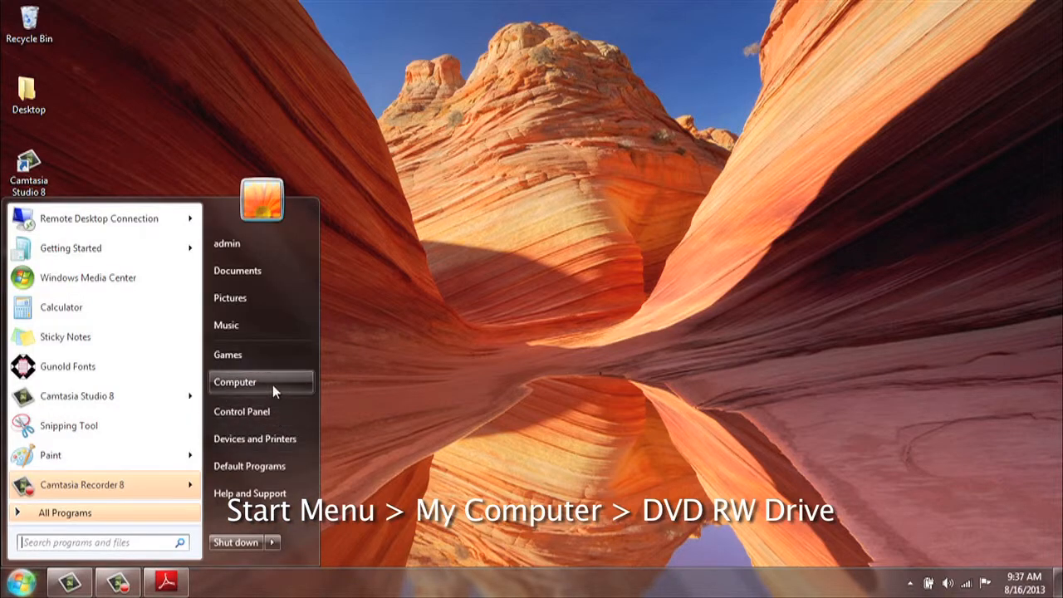
click(235, 382)
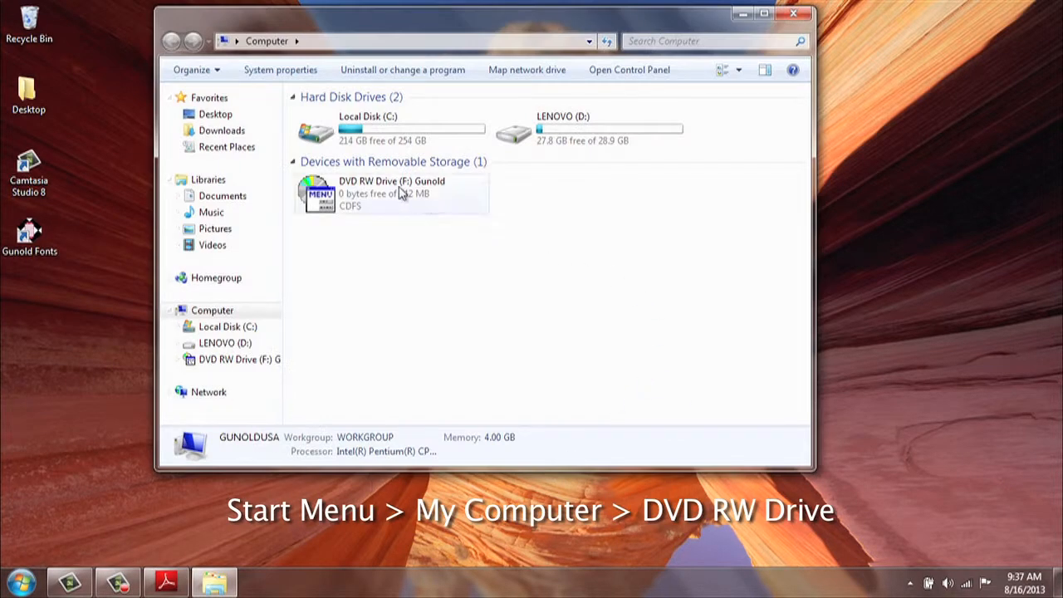
Launch the autorun menu from DVD RW Drive (F:) Gunold and close the Computer window
double_click(390, 192)
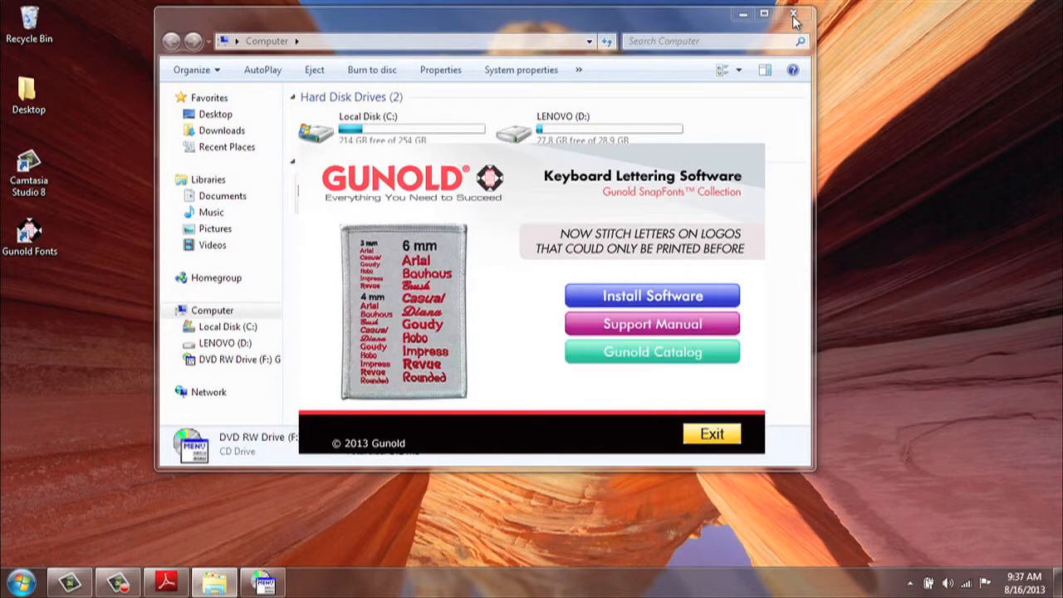
click(711, 434)
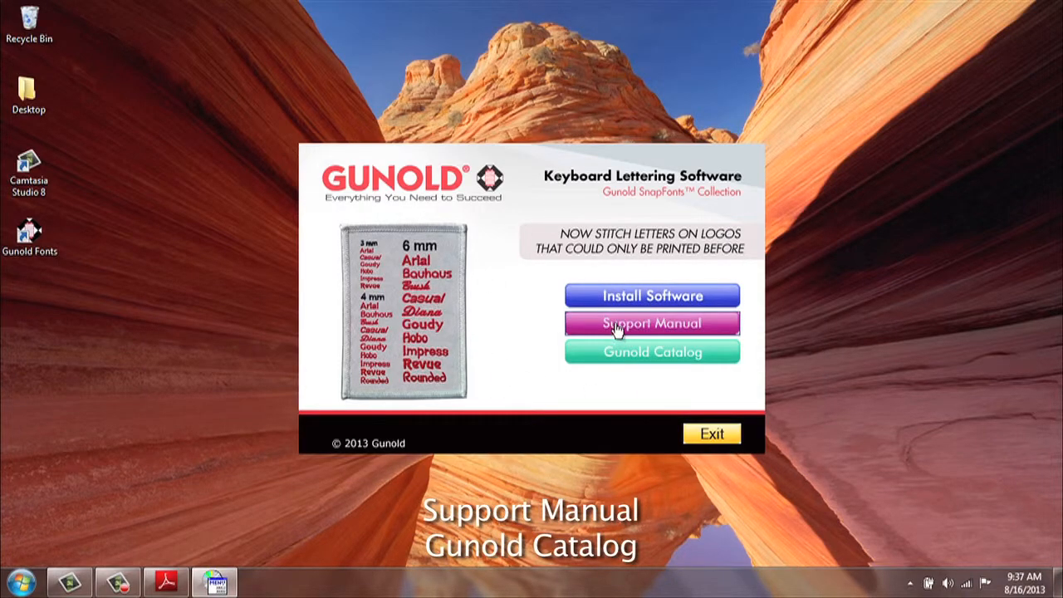
mouse_move(650, 352)
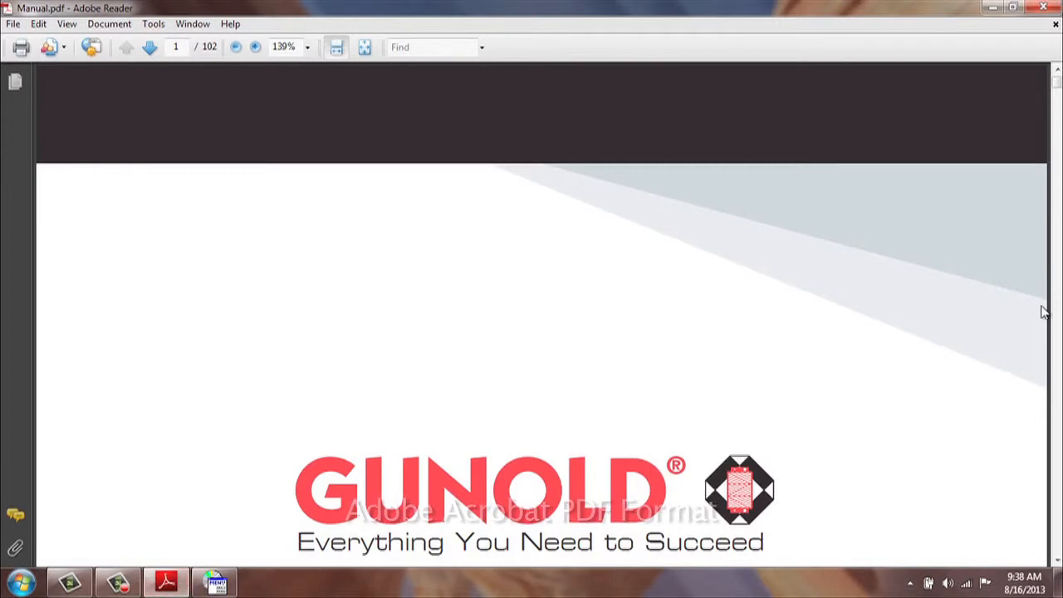
mouse_move(591, 282)
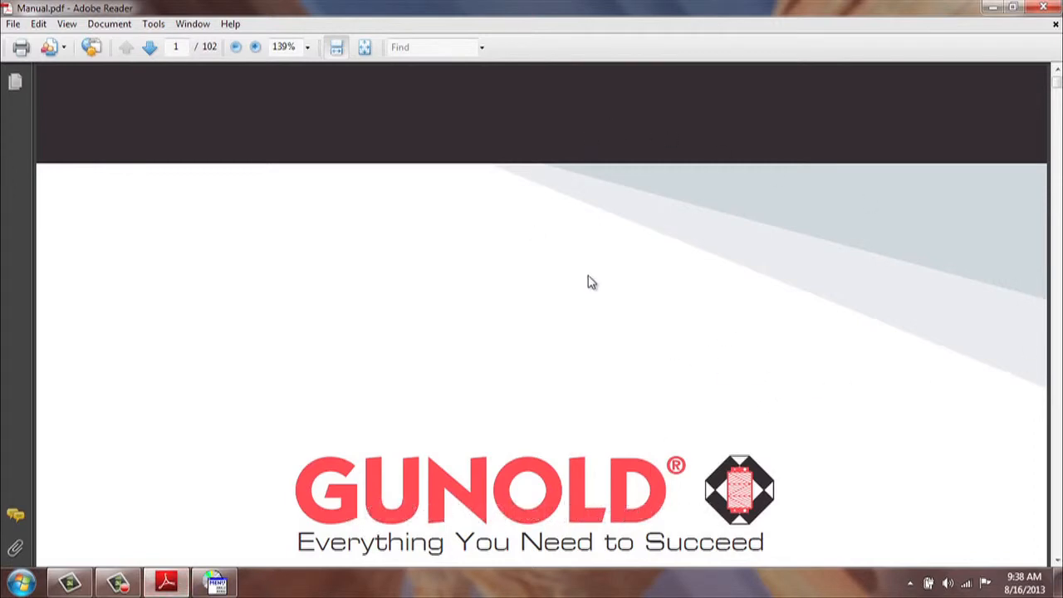
mouse_move(1056, 174)
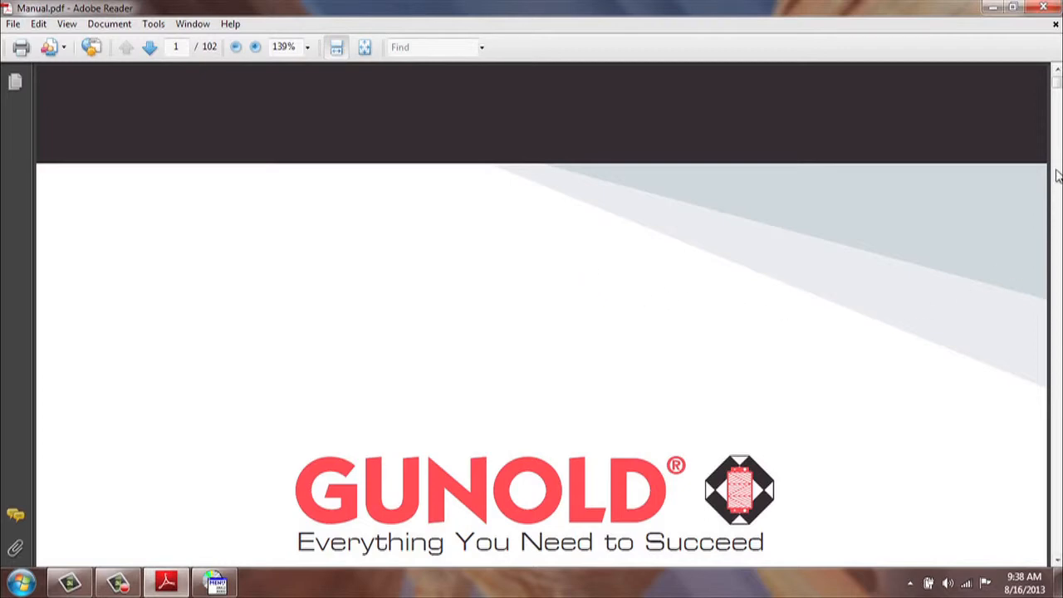
mouse_move(259, 41)
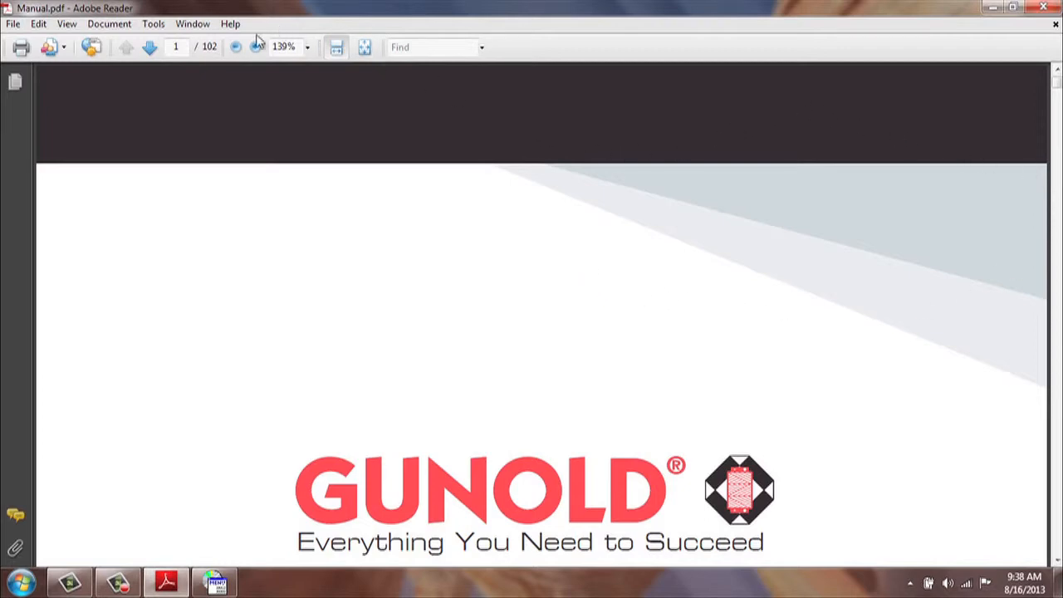